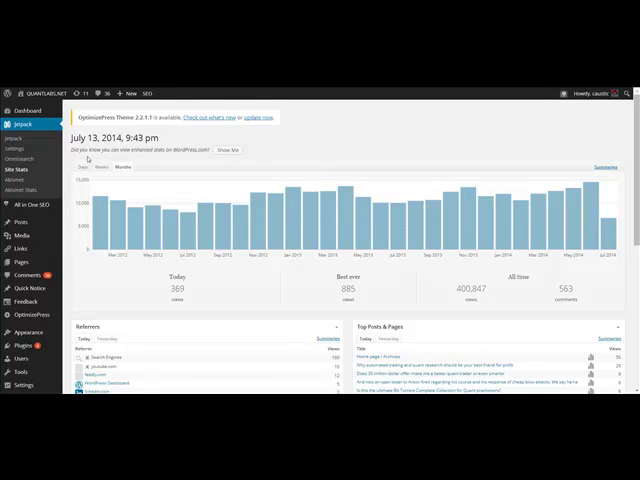
mouse_move(541, 148)
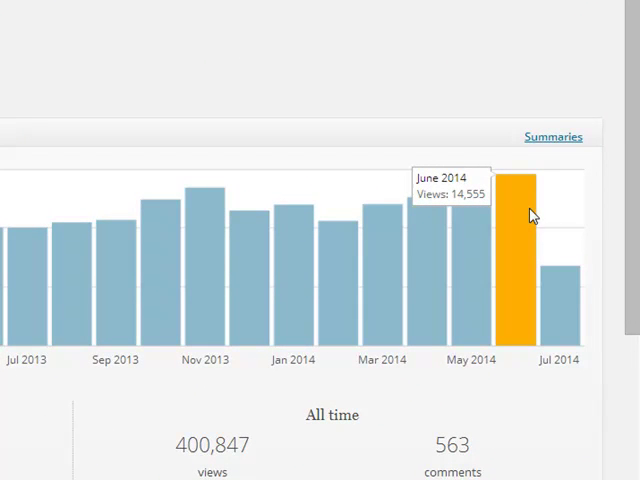
mouse_move(533, 222)
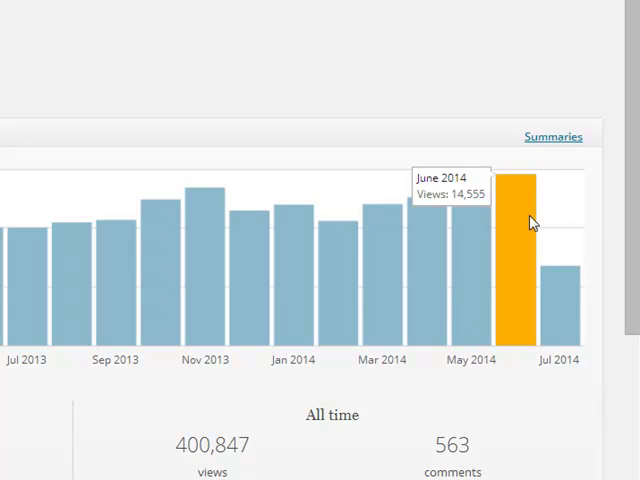
mouse_move(583, 325)
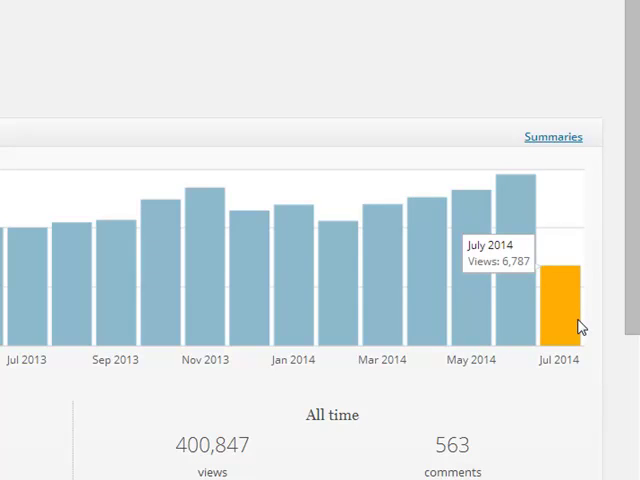
mouse_move(508, 225)
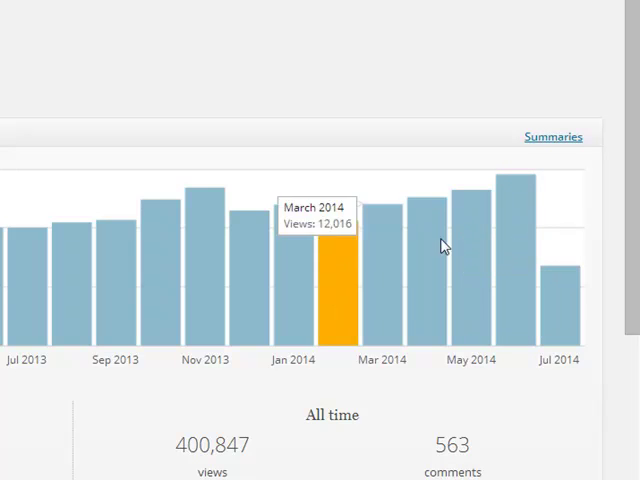
mouse_move(512, 216)
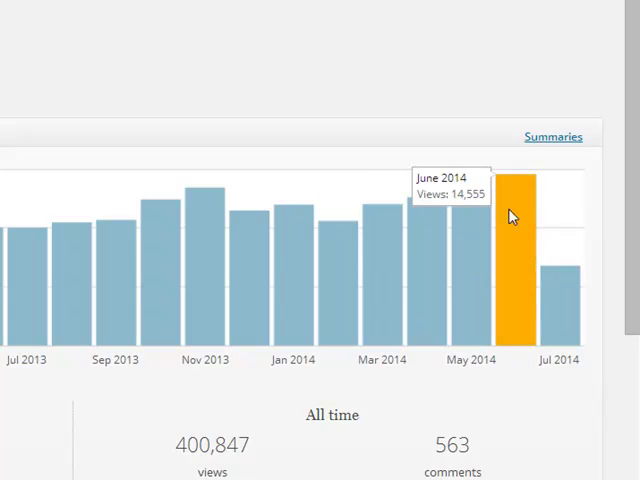
mouse_move(482, 213)
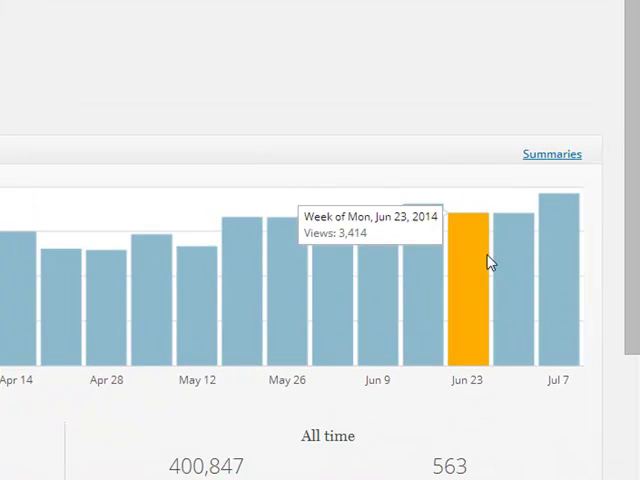
mouse_move(540, 255)
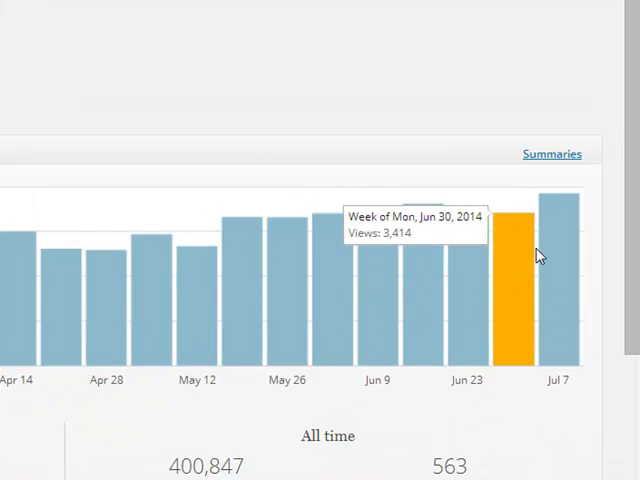
mouse_move(555, 217)
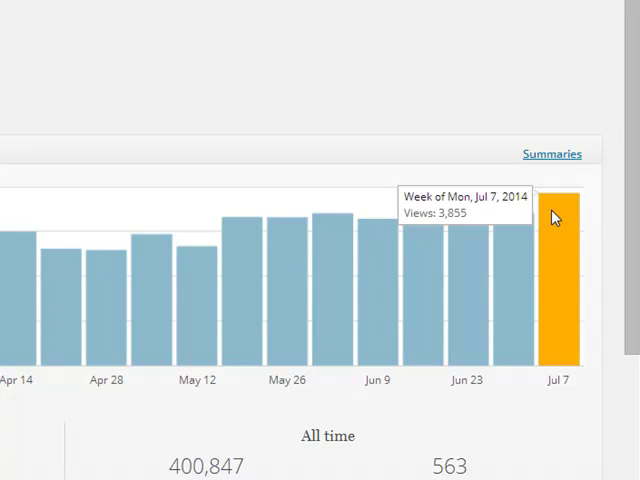
mouse_move(558, 225)
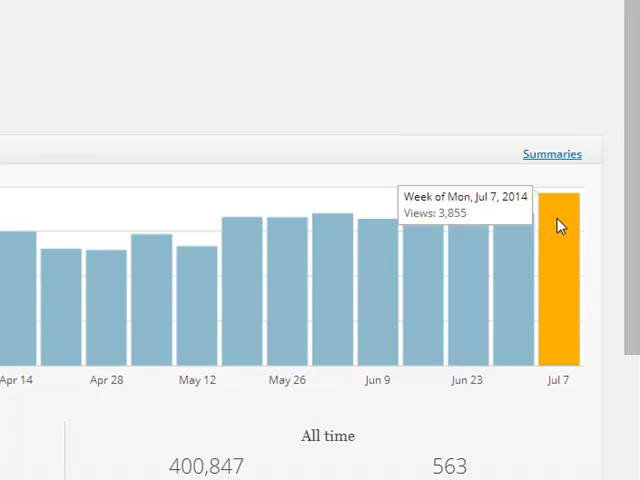
mouse_move(555, 233)
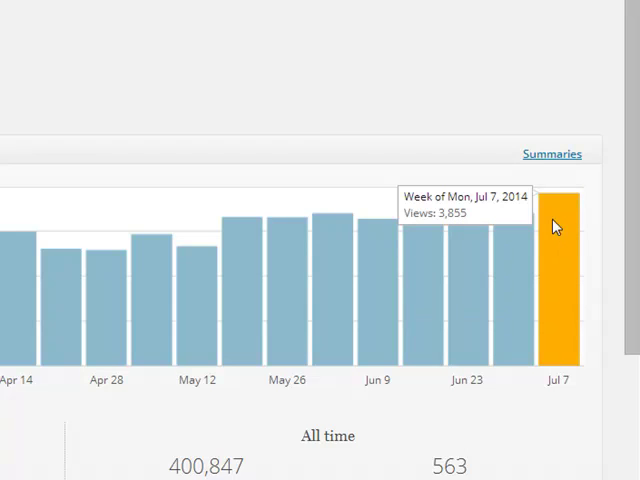
mouse_move(563, 217)
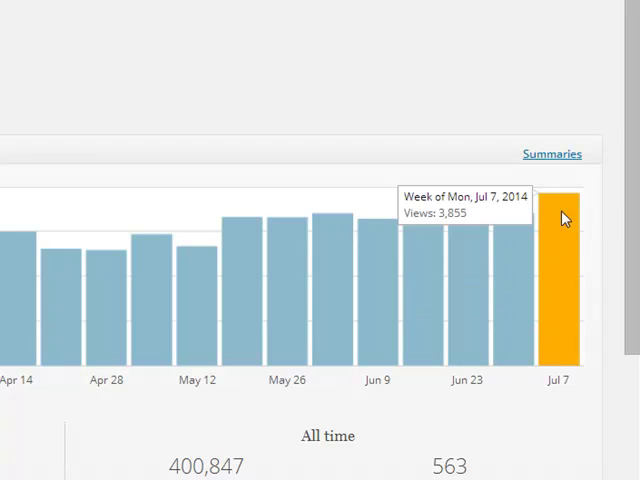
mouse_move(560, 223)
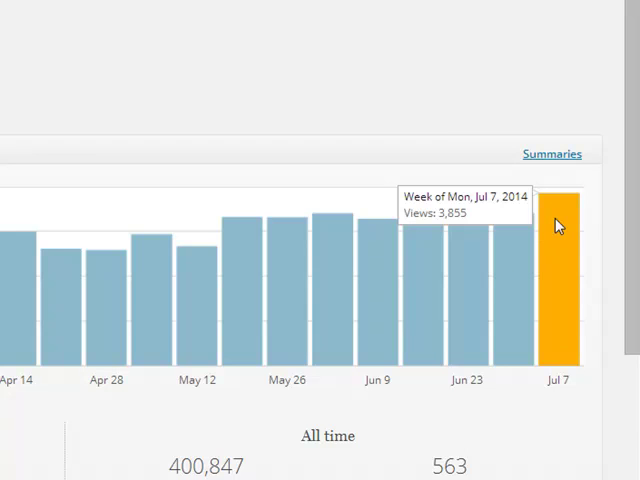
mouse_move(549, 225)
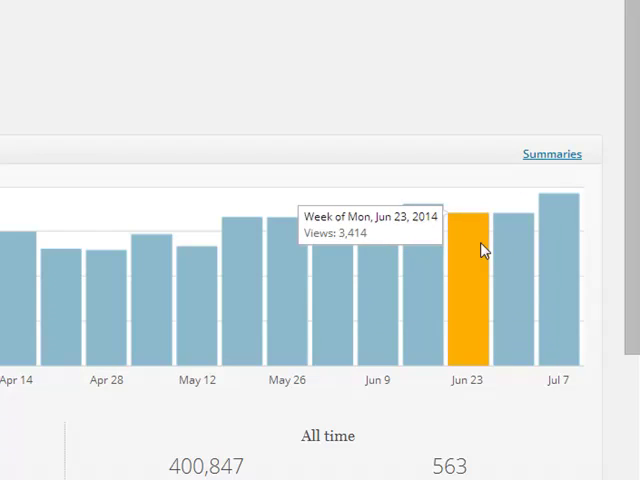
mouse_move(379, 307)
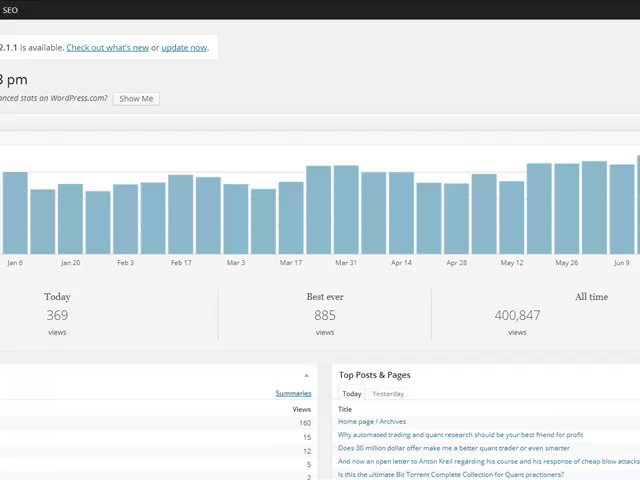
mouse_move(575, 308)
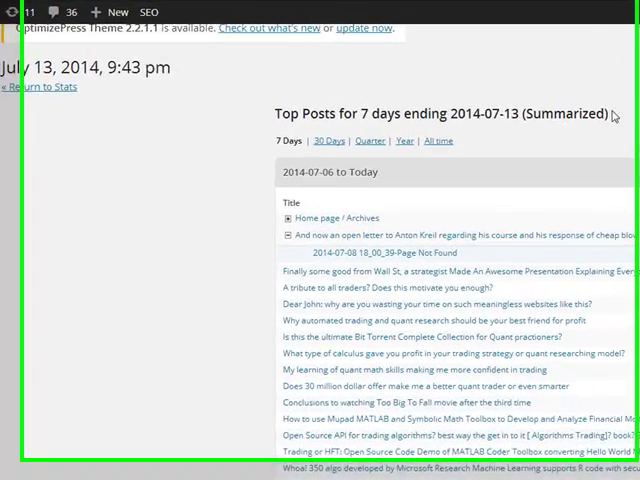
- Scroll down through the 7-day Top Posts list to review view counts
scroll(down, 3)
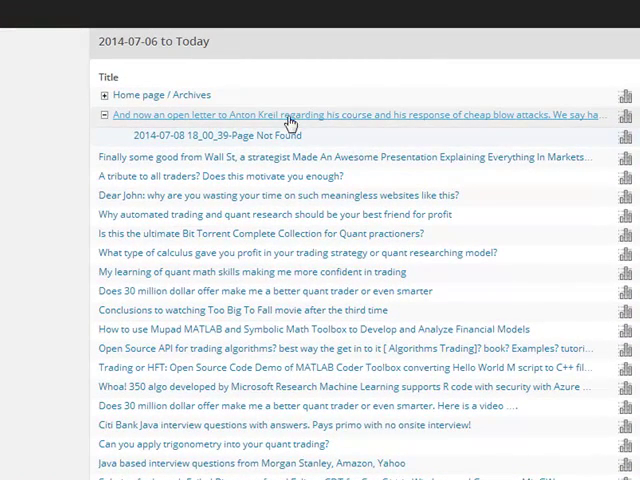
mouse_move(547, 119)
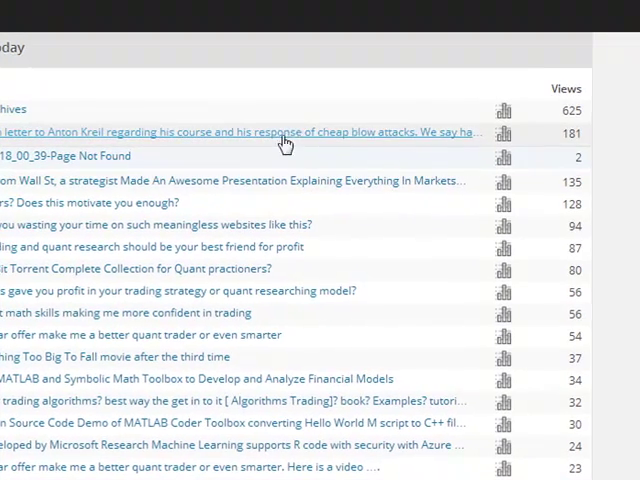
mouse_move(449, 139)
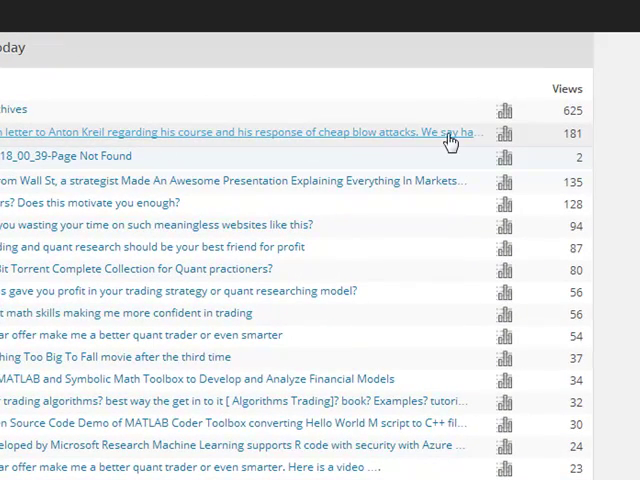
mouse_move(80, 148)
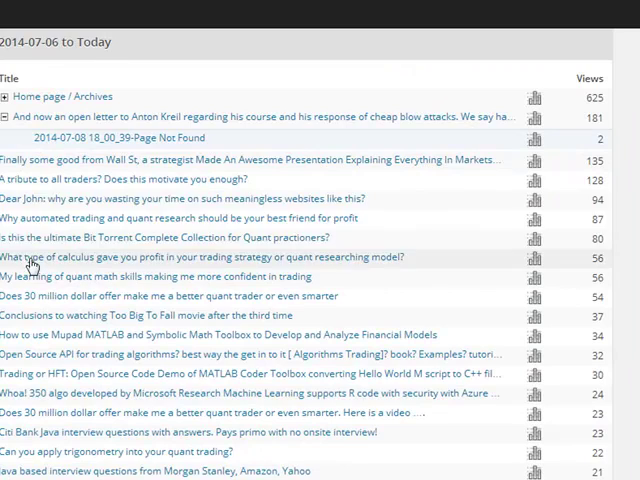
mouse_move(115, 218)
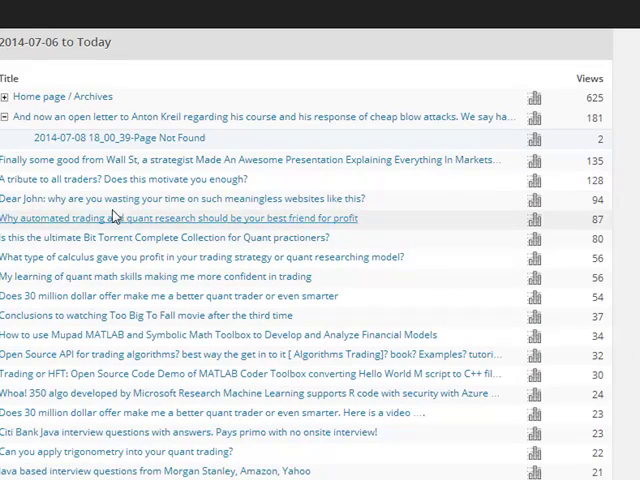
mouse_move(325, 205)
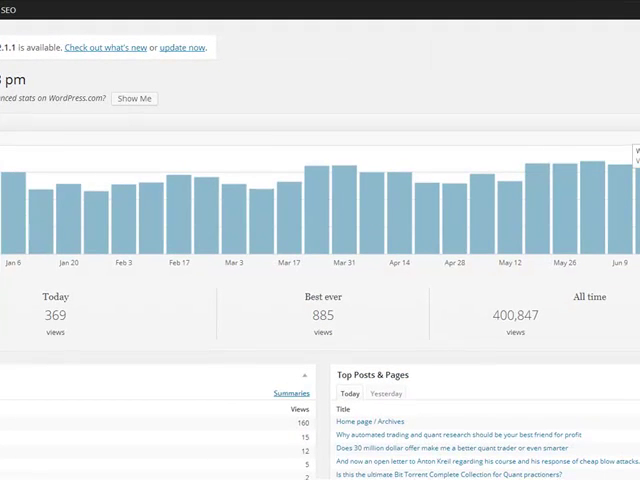
- Switch the views chart to Months, showing February 2012 at 11,473 views
scroll(down, 3)
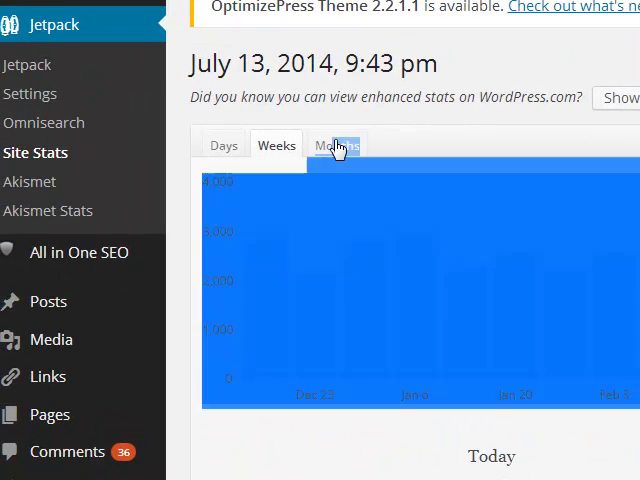
click(337, 145)
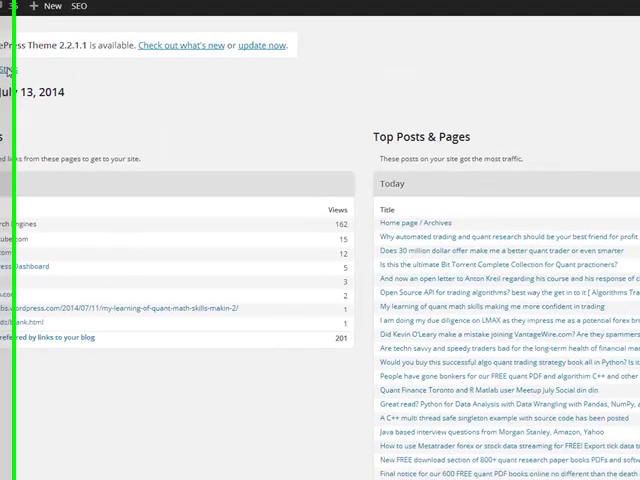
scroll(up, 3)
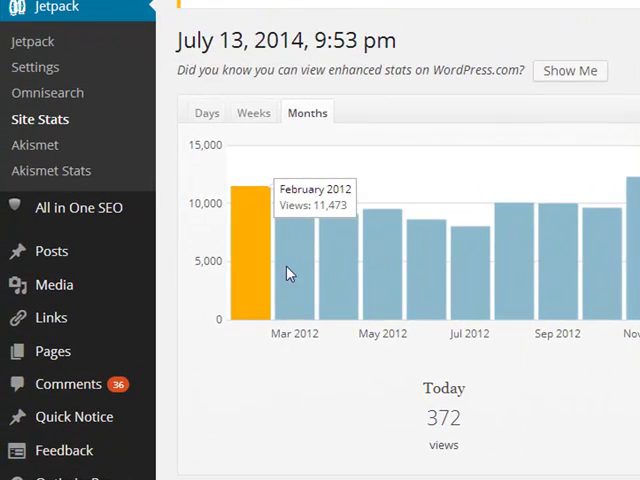
mouse_move(266, 226)
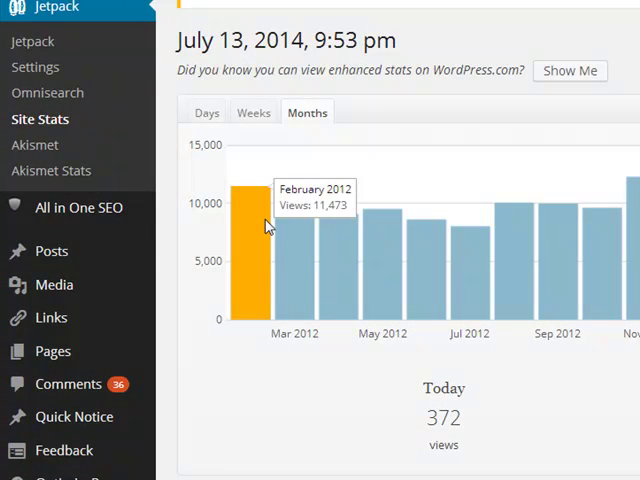
mouse_move(305, 222)
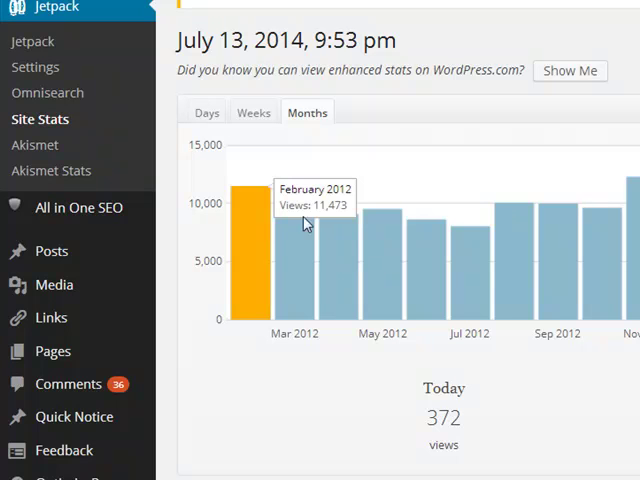
mouse_move(254, 236)
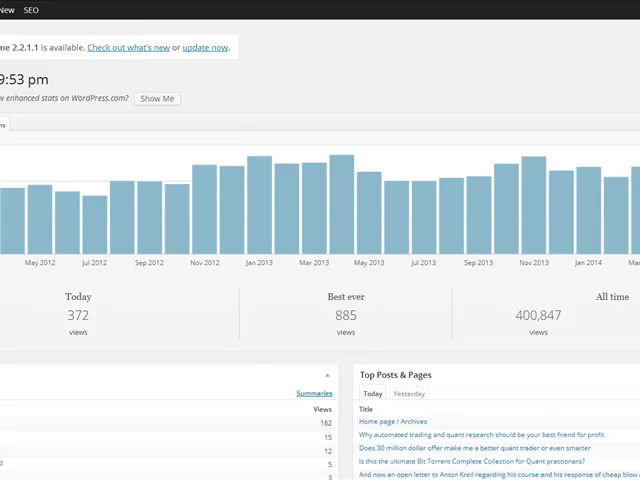
mouse_move(607, 174)
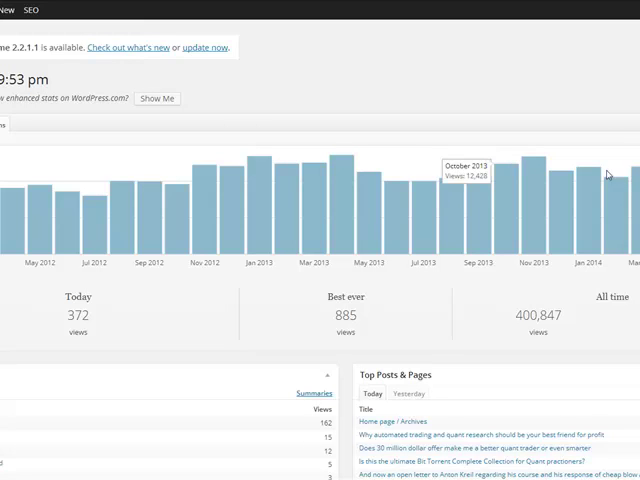
mouse_move(607, 173)
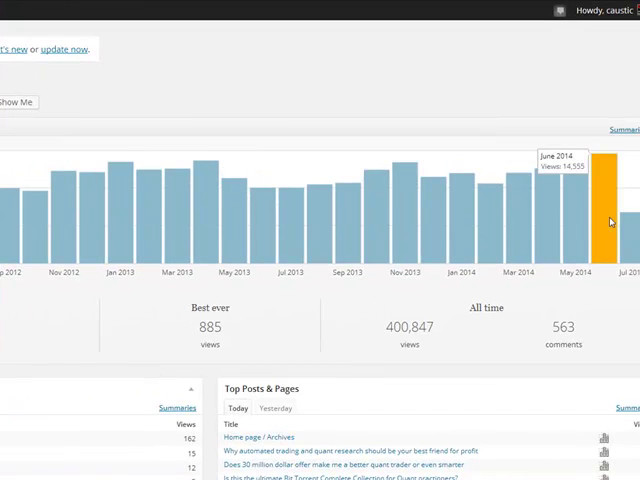
scroll(down, 3)
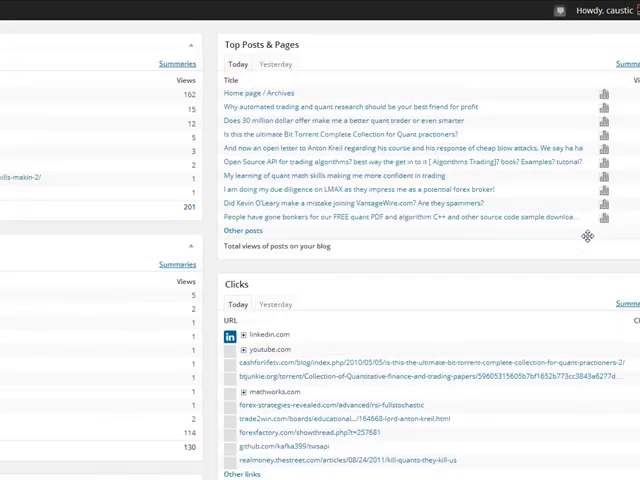
scroll(up, 3)
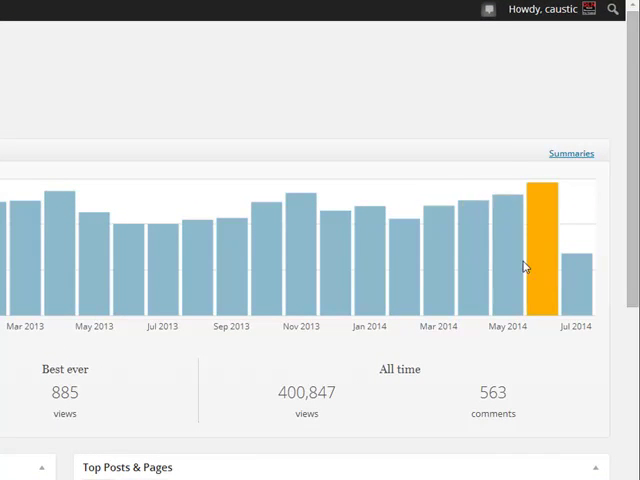
mouse_move(567, 223)
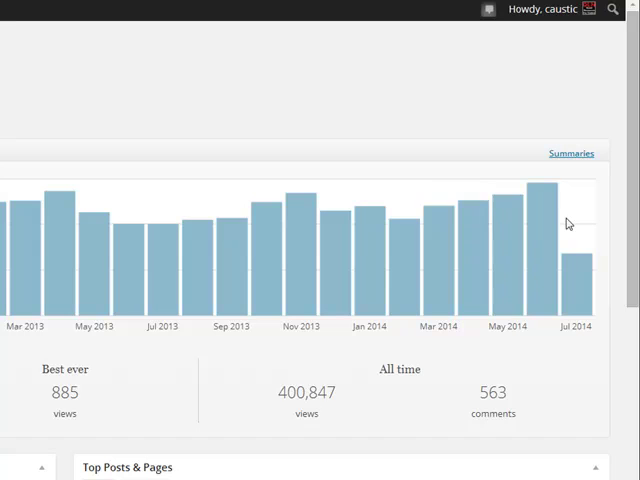
mouse_move(543, 225)
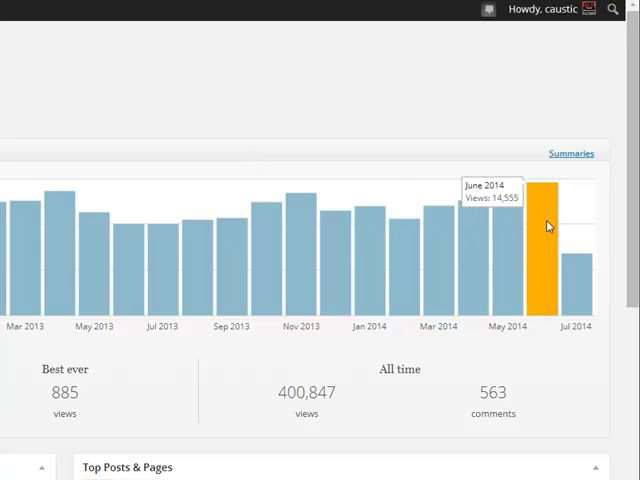
mouse_move(547, 243)
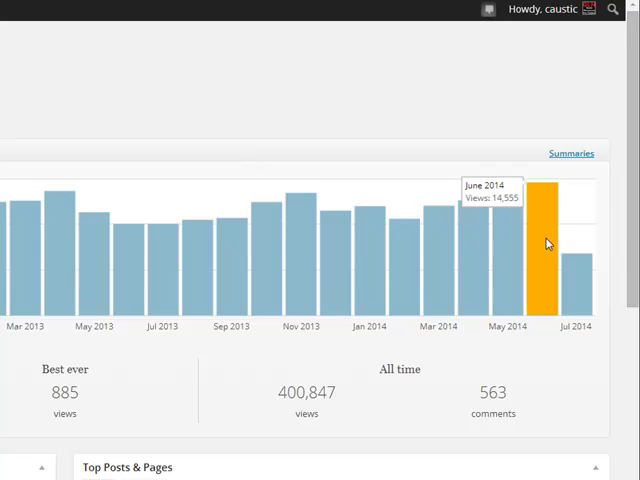
mouse_move(545, 238)
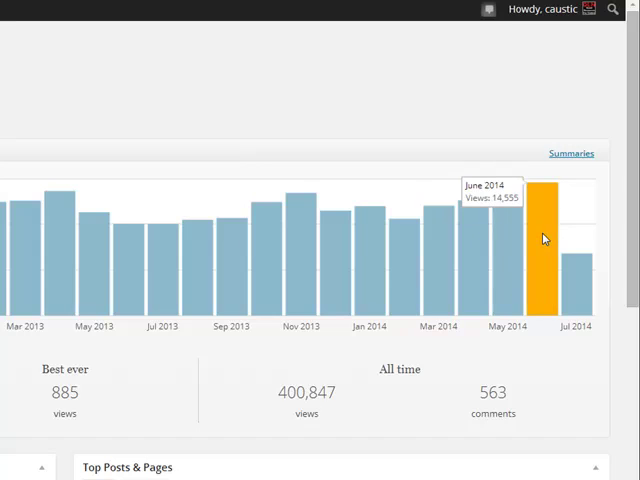
mouse_move(544, 242)
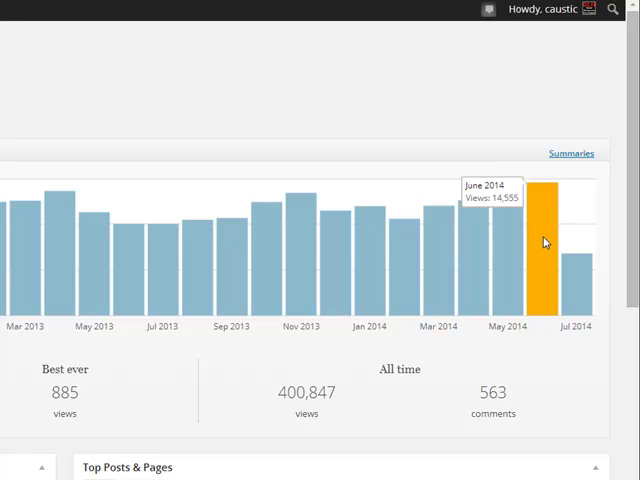
mouse_move(526, 211)
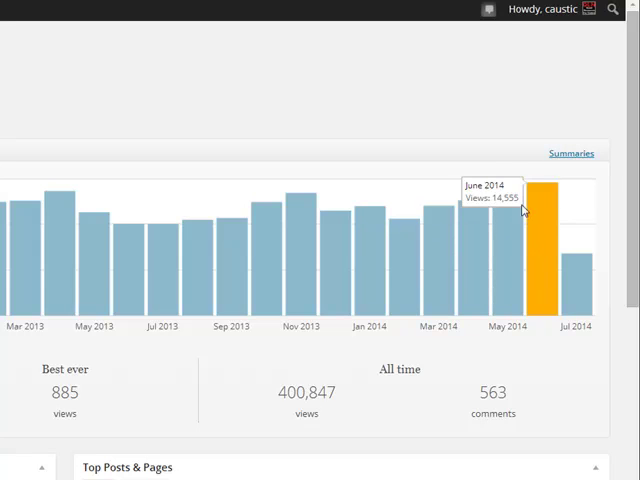
mouse_move(550, 214)
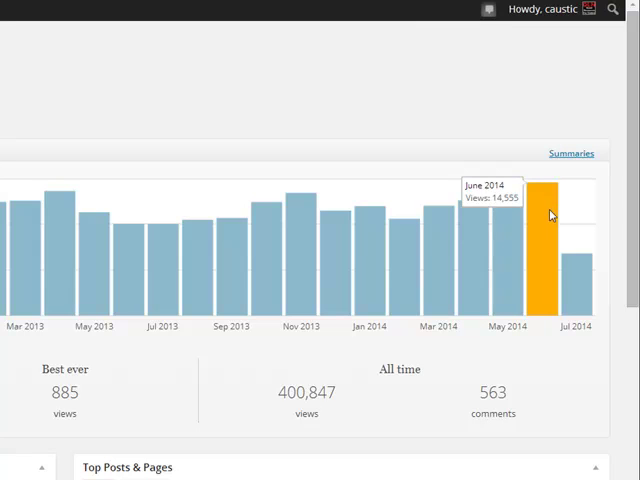
mouse_move(508, 240)
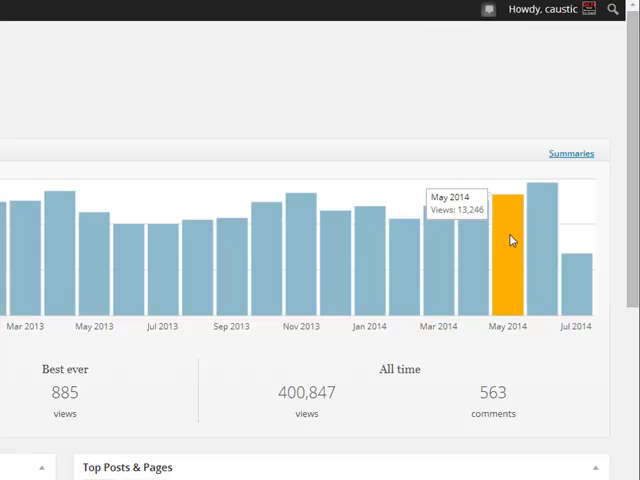
mouse_move(537, 252)
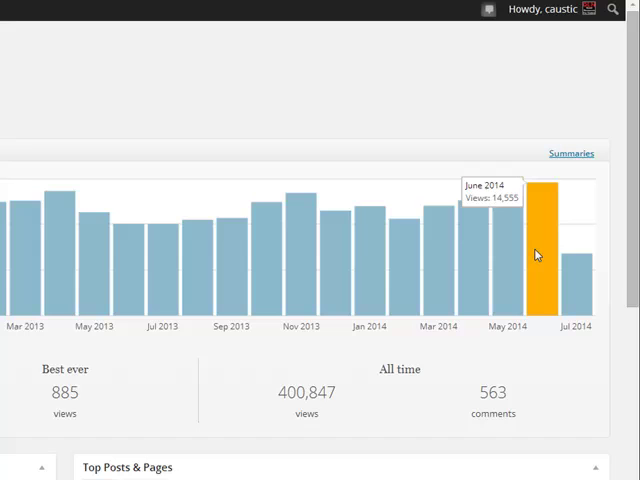
mouse_move(532, 253)
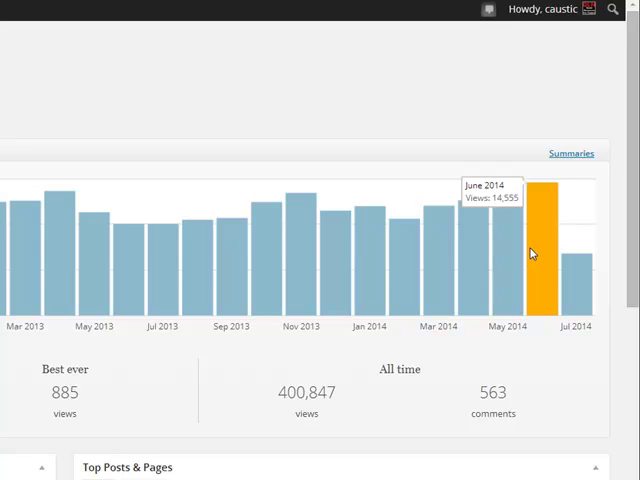
mouse_move(538, 253)
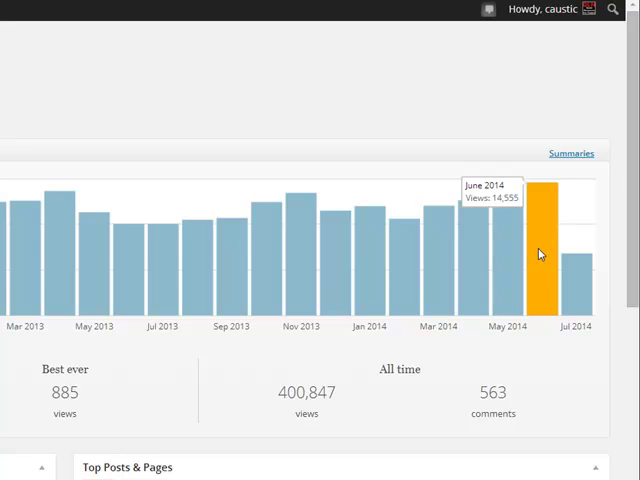
mouse_move(510, 245)
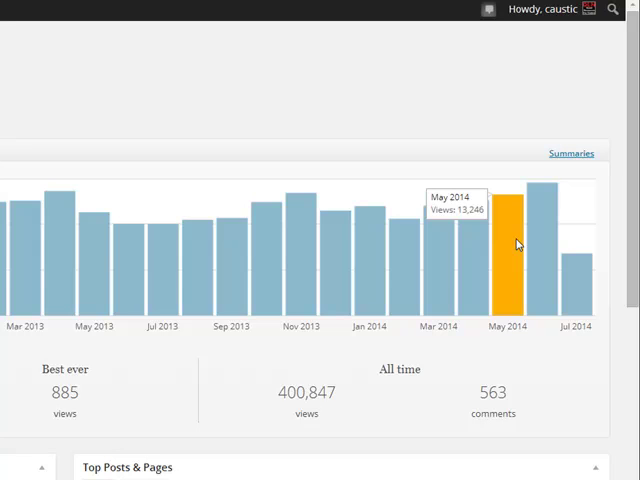
mouse_move(540, 253)
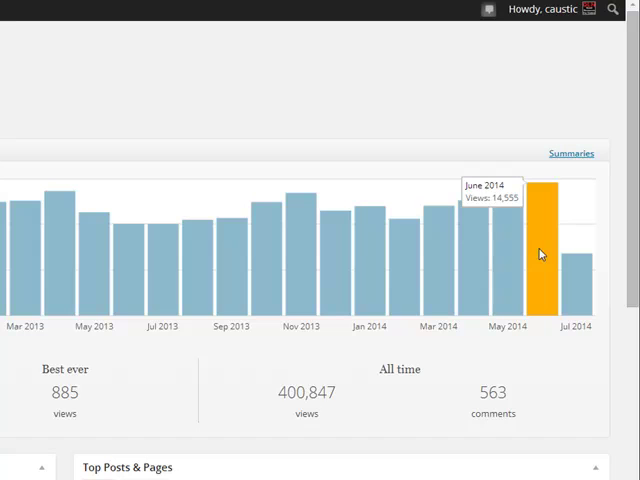
mouse_move(540, 248)
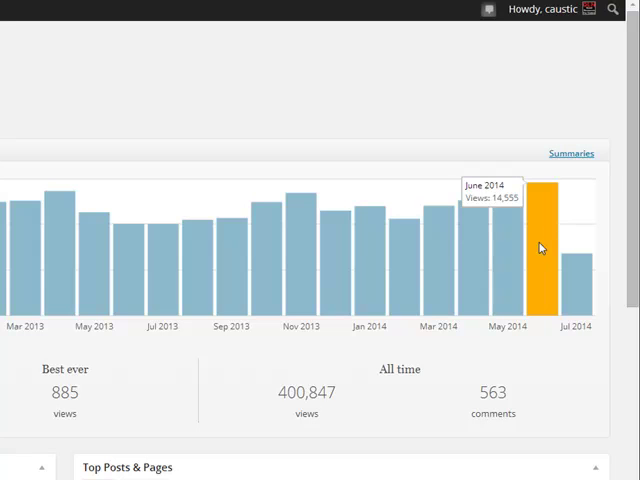
mouse_move(540, 253)
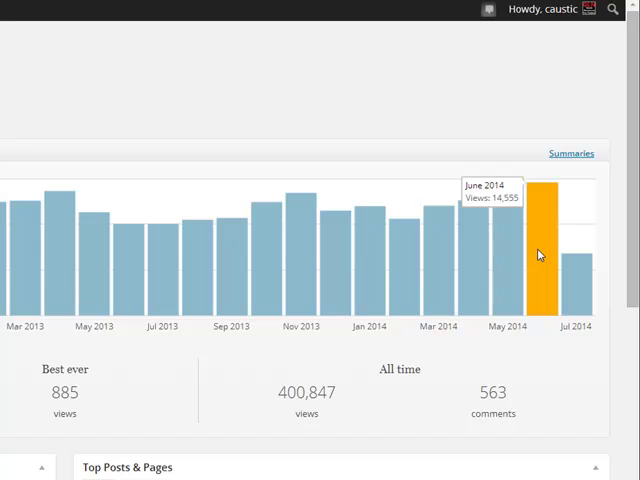
mouse_move(546, 234)
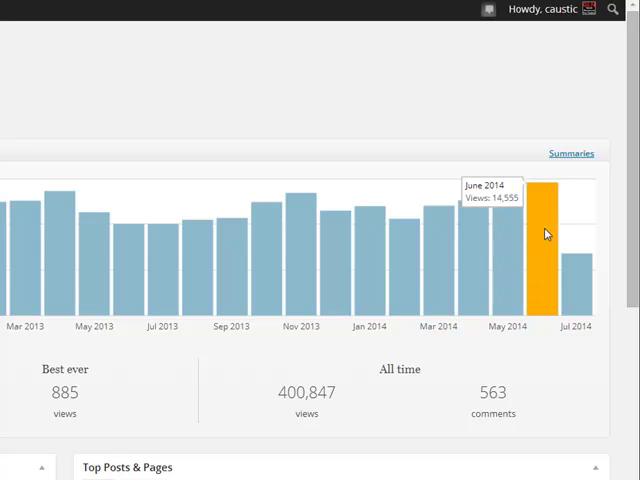
mouse_move(541, 246)
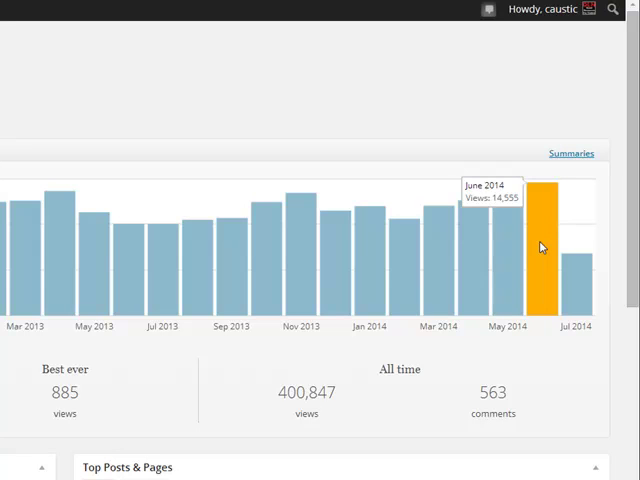
mouse_move(545, 257)
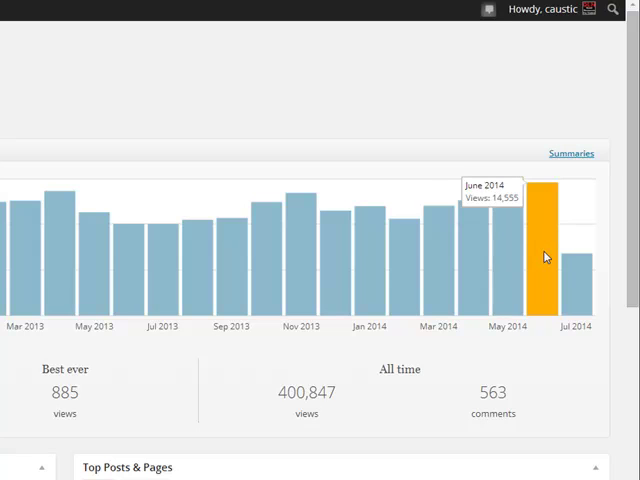
mouse_move(512, 195)
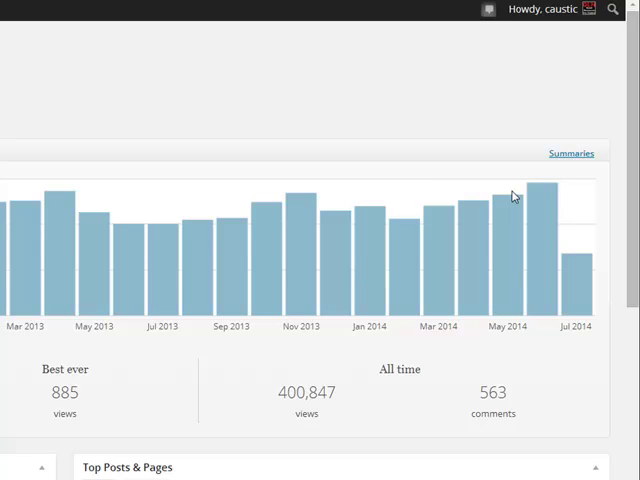
mouse_move(543, 233)
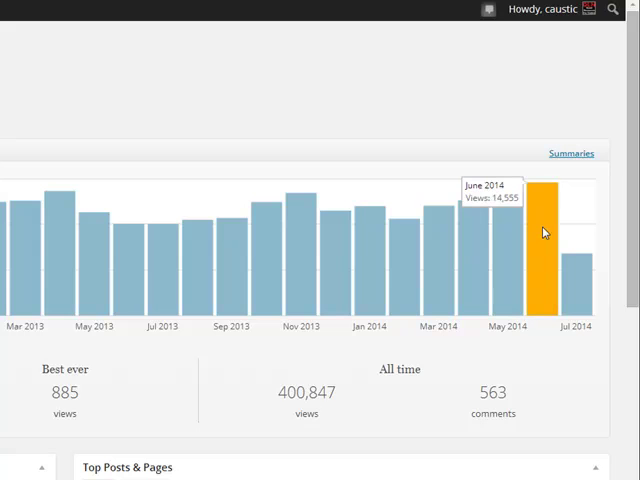
mouse_move(568, 235)
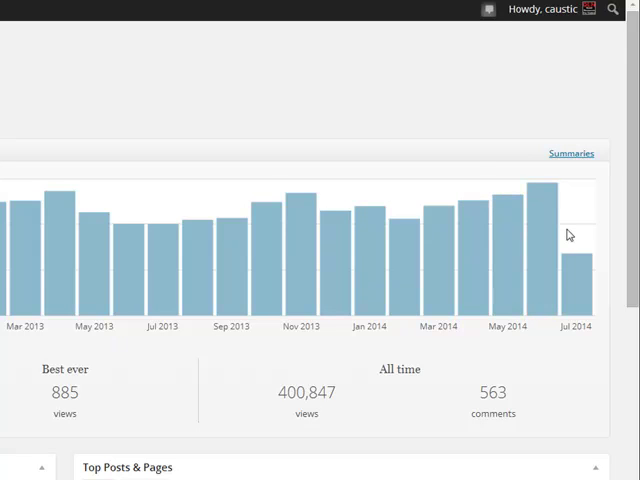
mouse_move(517, 240)
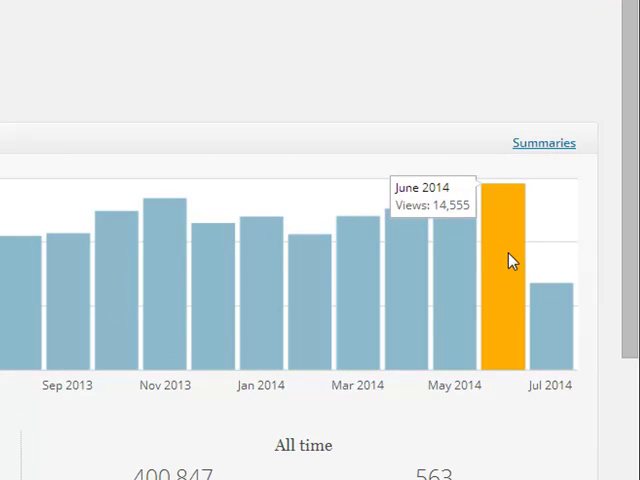
mouse_move(518, 237)
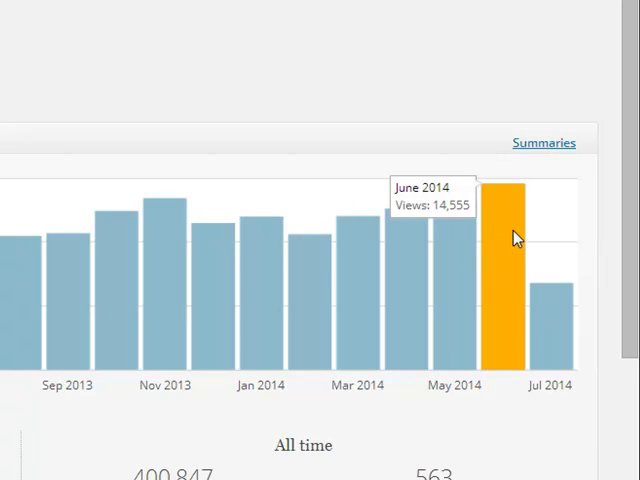
mouse_move(482, 257)
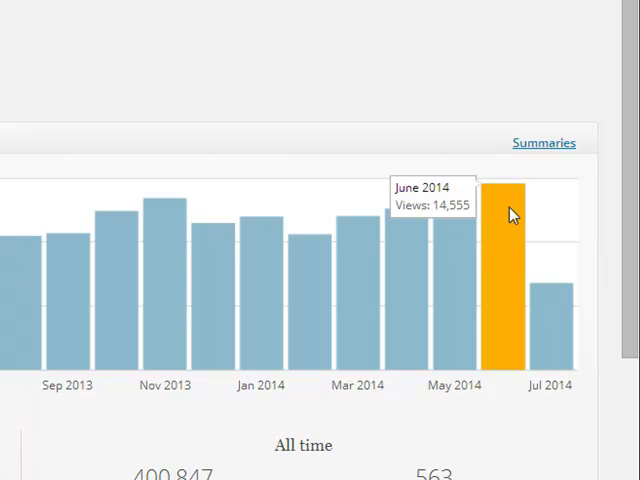
mouse_move(489, 234)
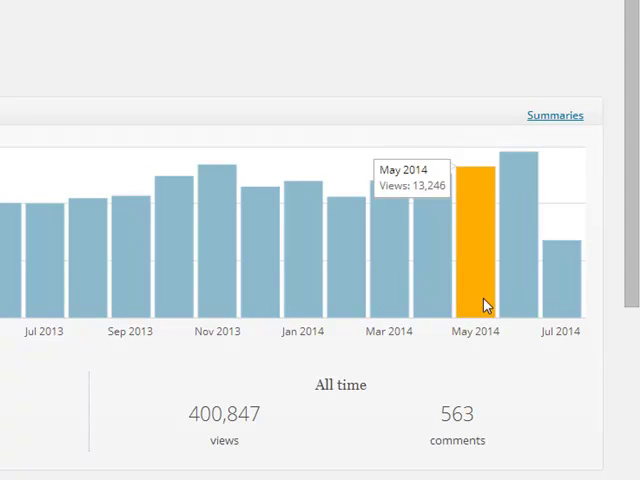
mouse_move(515, 278)
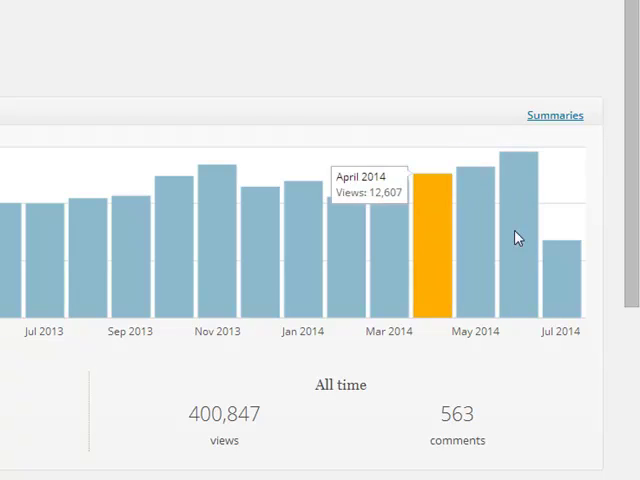
mouse_move(505, 245)
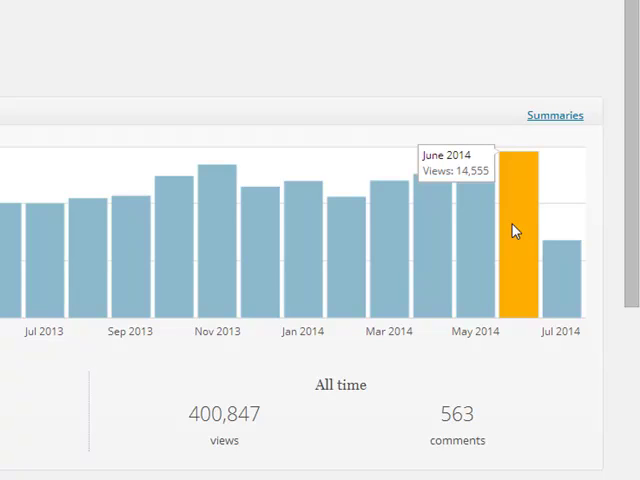
mouse_move(527, 238)
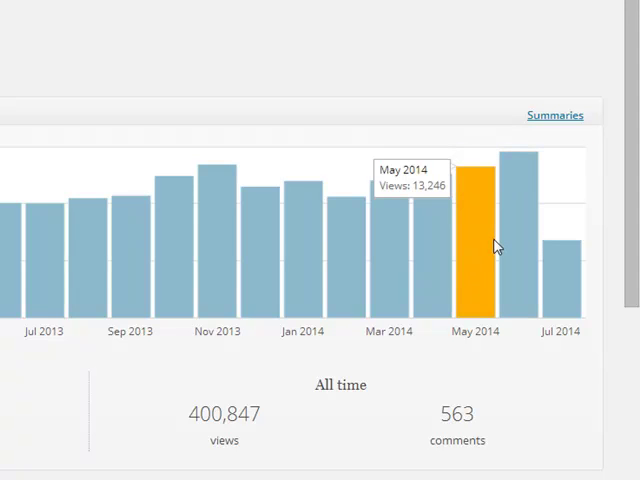
mouse_move(521, 232)
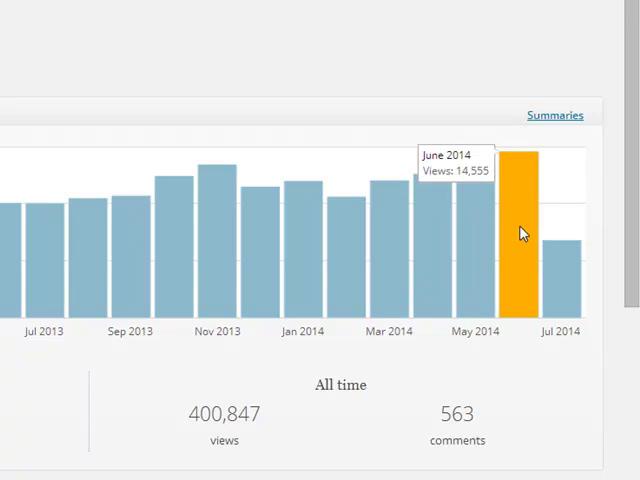
mouse_move(506, 248)
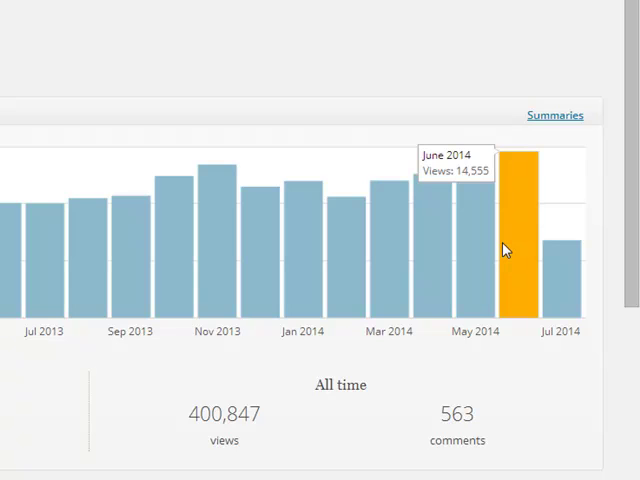
mouse_move(528, 242)
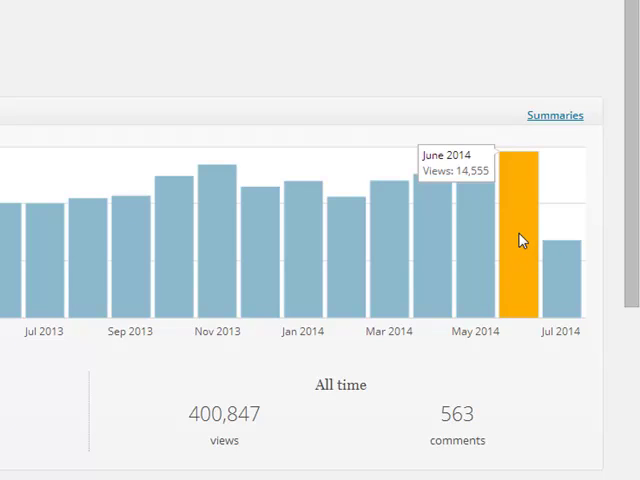
mouse_move(553, 243)
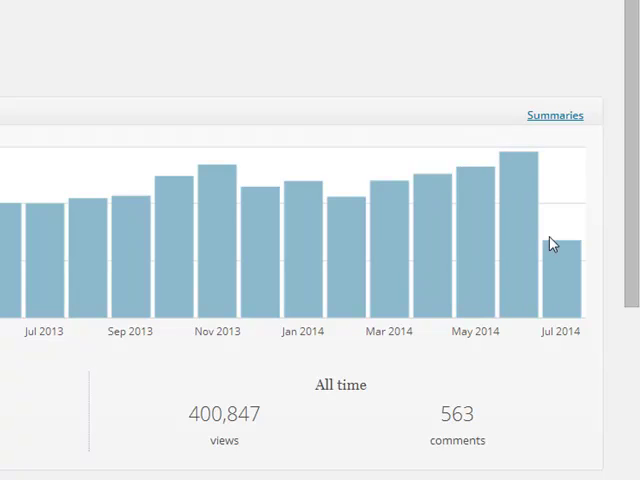
mouse_move(485, 235)
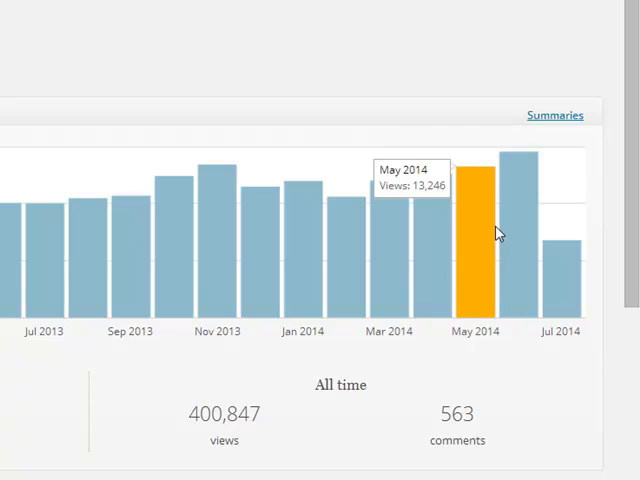
mouse_move(518, 226)
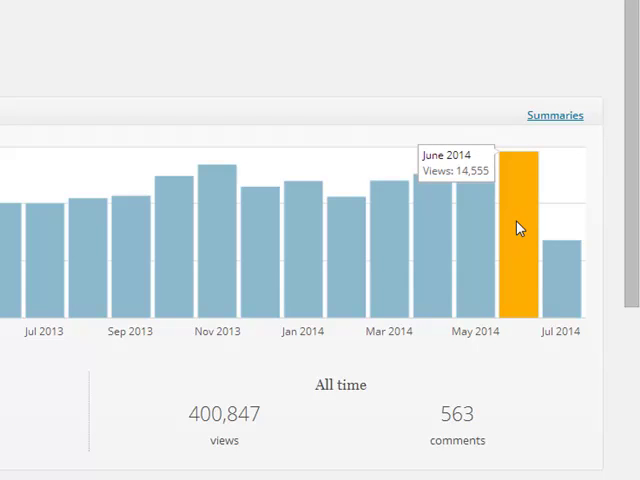
mouse_move(232, 213)
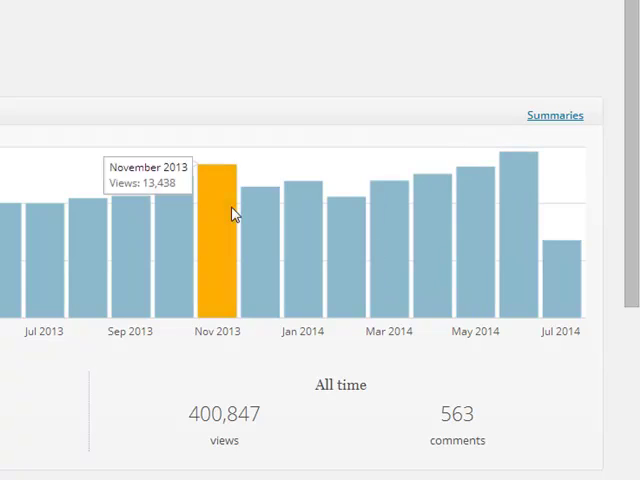
mouse_move(520, 175)
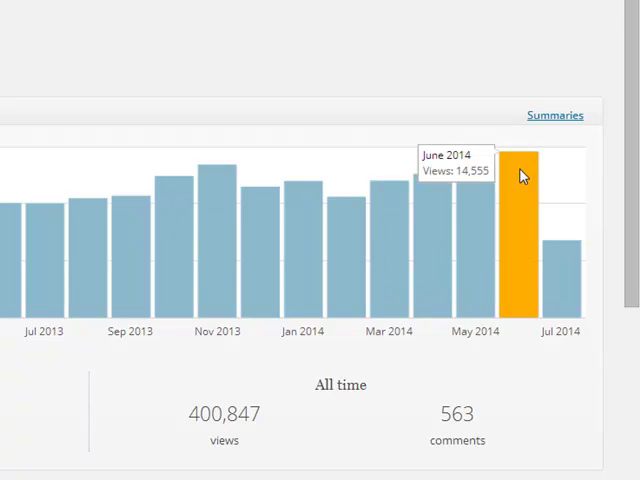
mouse_move(460, 268)
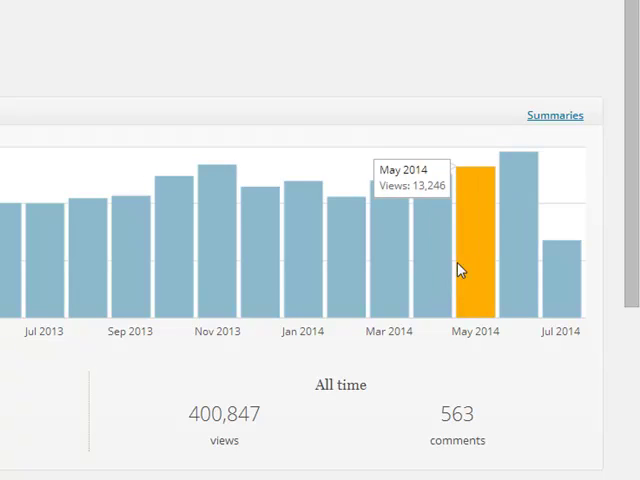
- Scroll to the Top Posts & Pages panel beneath the monthly views chart
scroll(down, 3)
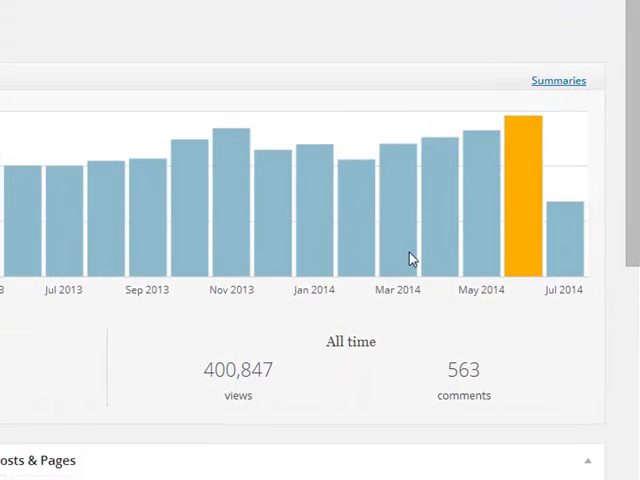
mouse_move(525, 180)
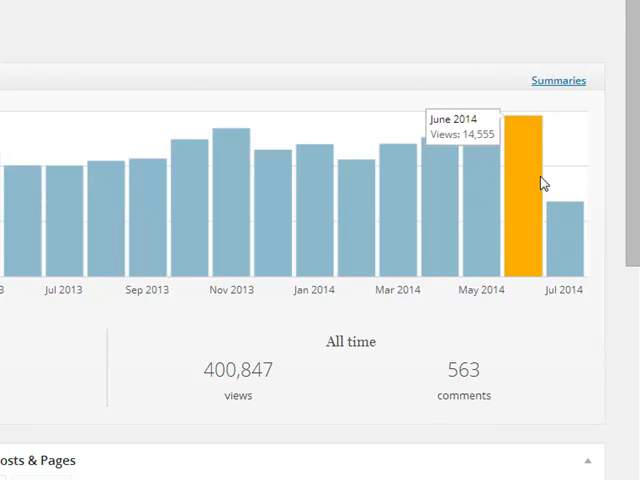
mouse_move(512, 207)
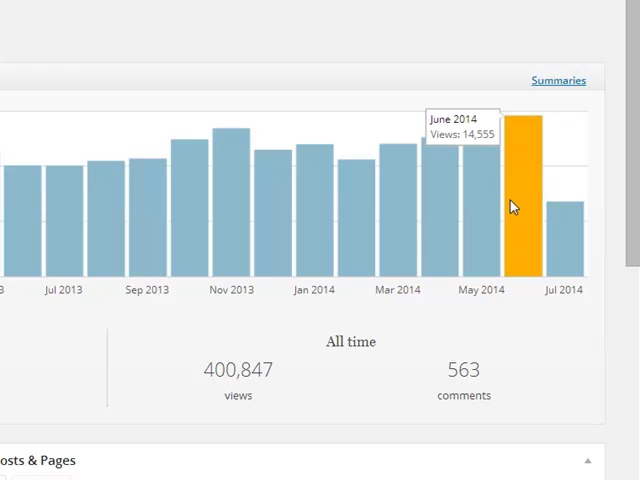
mouse_move(268, 207)
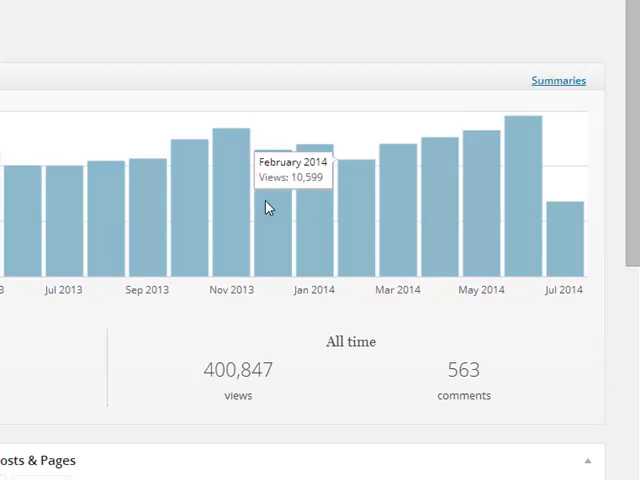
mouse_move(291, 315)
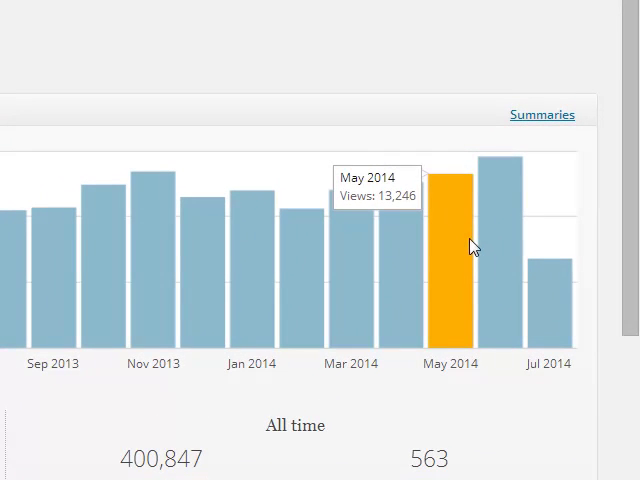
mouse_move(500, 267)
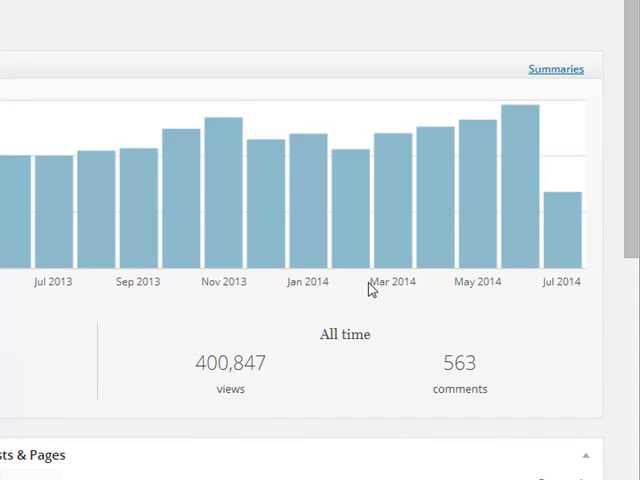
mouse_move(525, 185)
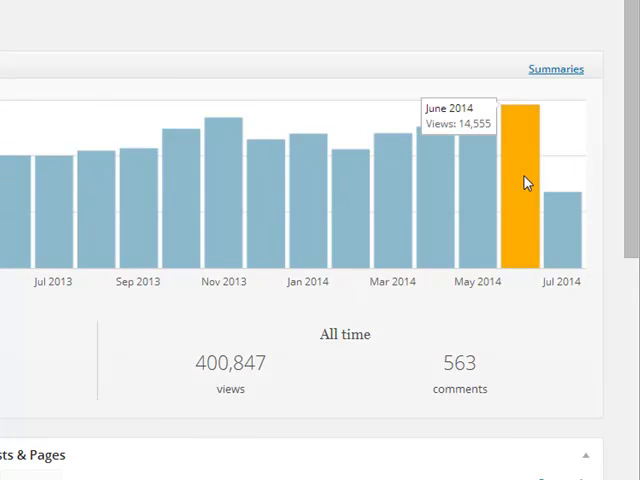
mouse_move(393, 250)
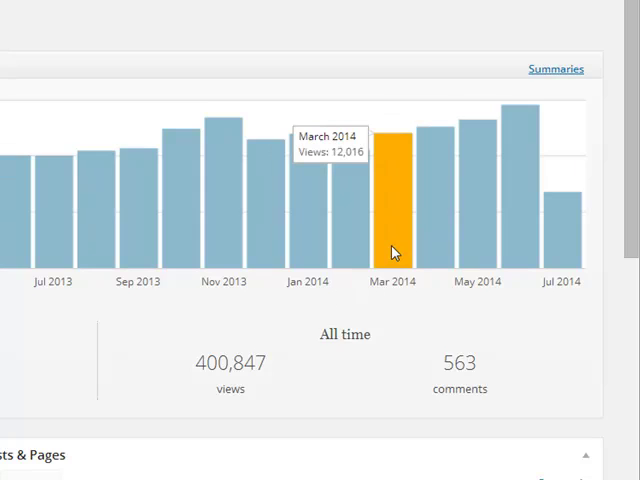
scroll(up, 3)
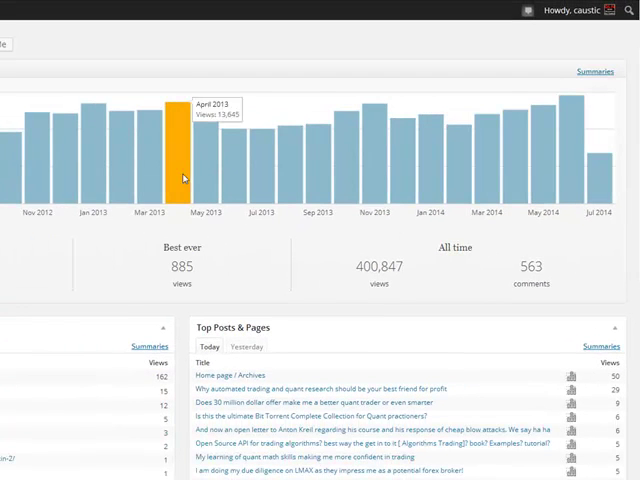